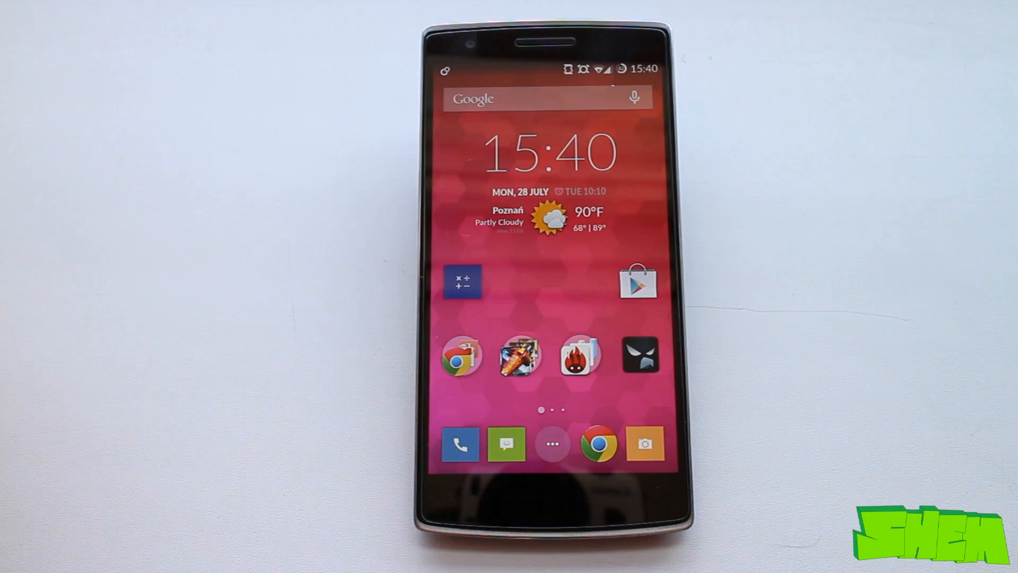
Step: Expand the home-screen folder containing AnTuTu, GFXBench, Quadrant, Vellamo and 3DMark
{"action": "left_click", "coordinate": [581, 355]}
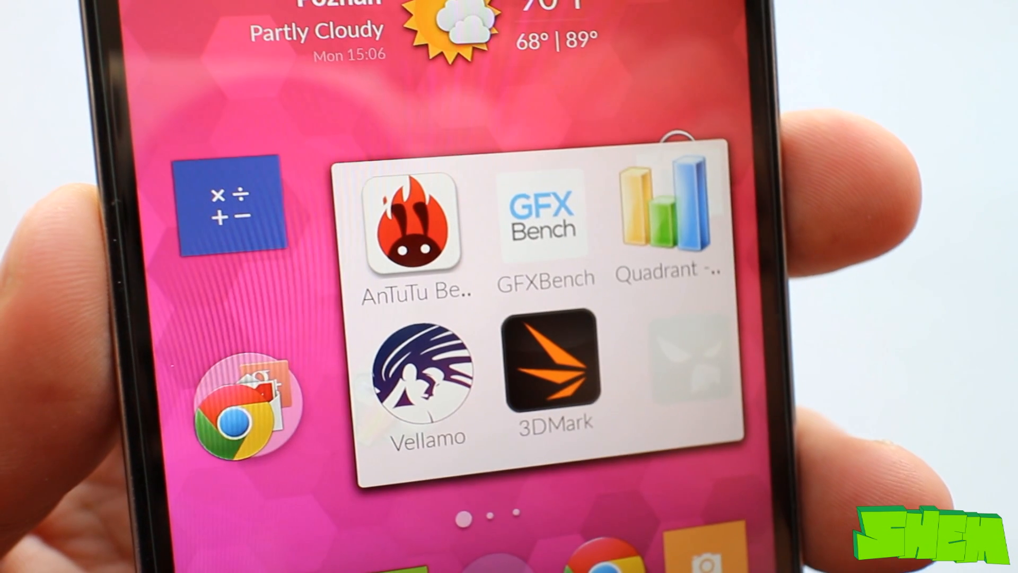
Step: Launch AnTuTu Benchmark and reach its Custom Test screen with Stability and OpenGL ES 2.0 tests
{"action": "left_click", "coordinate": [412, 227]}
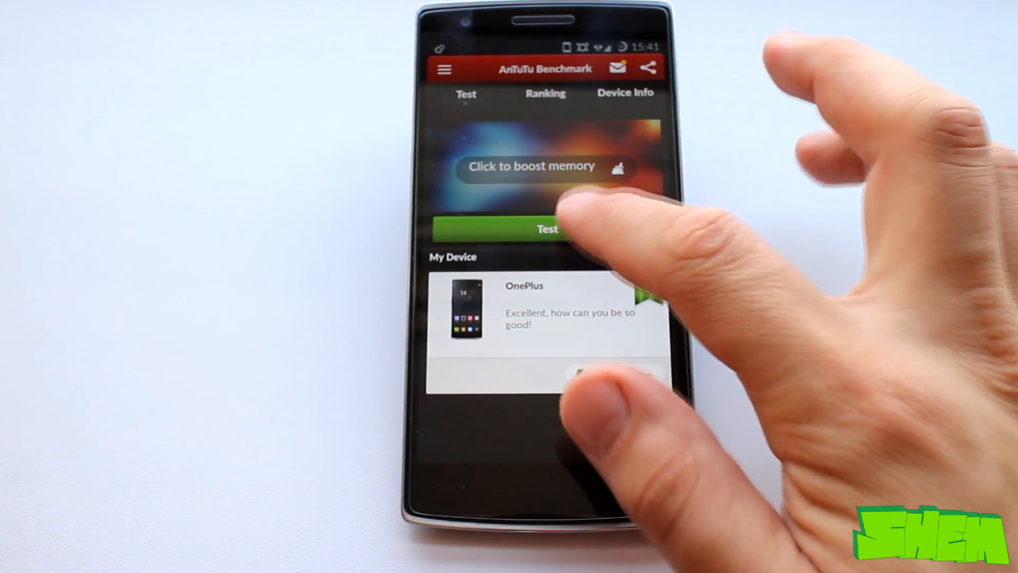
{"action": "left_click", "coordinate": [547, 228]}
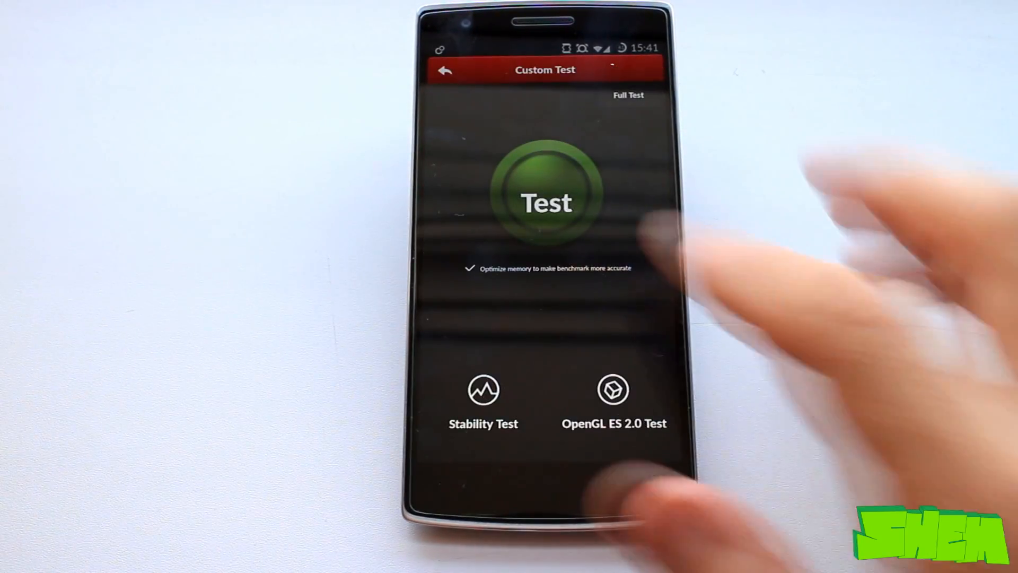